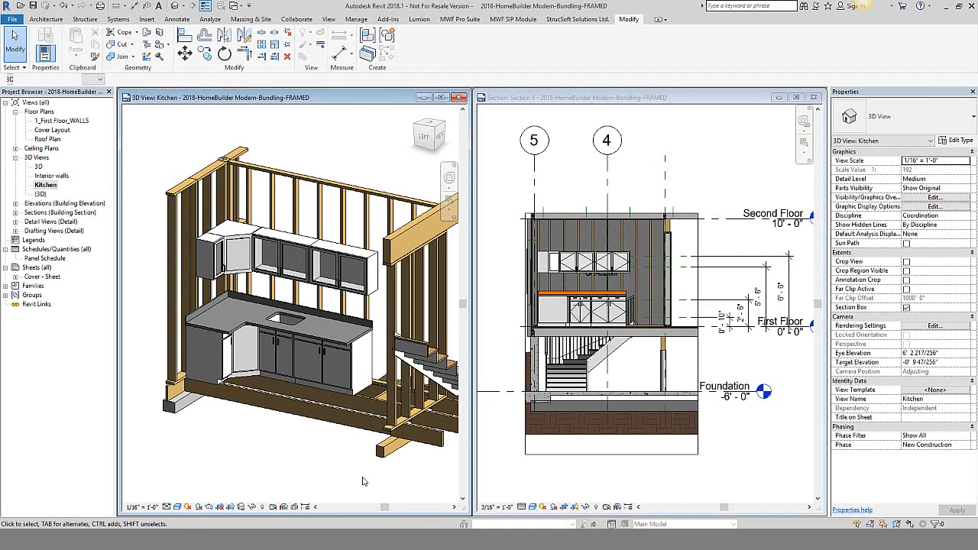
mouse_move(366, 469)
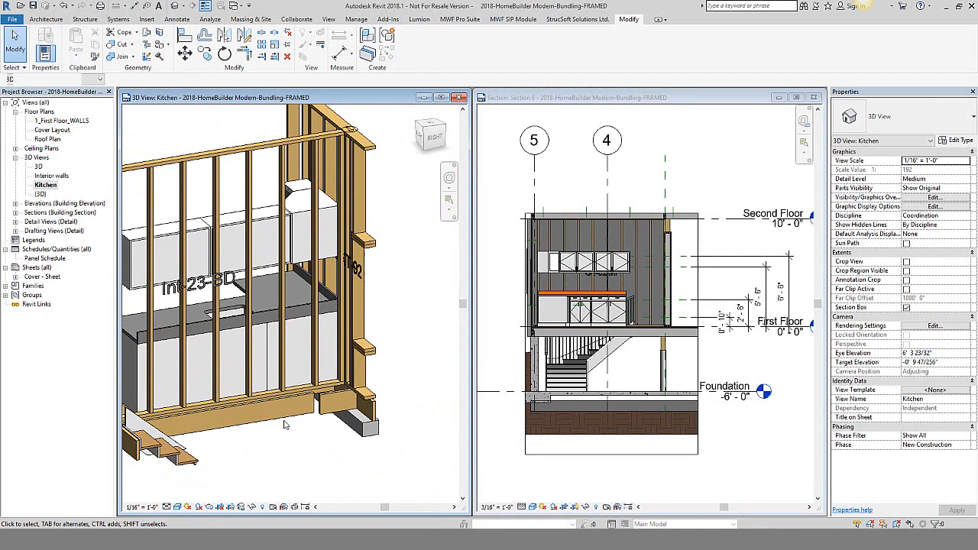
Step: Orbit the Kitchen 3D view to inspect the upper cabinet behind wall Int-23-BD
left_click(271, 225)
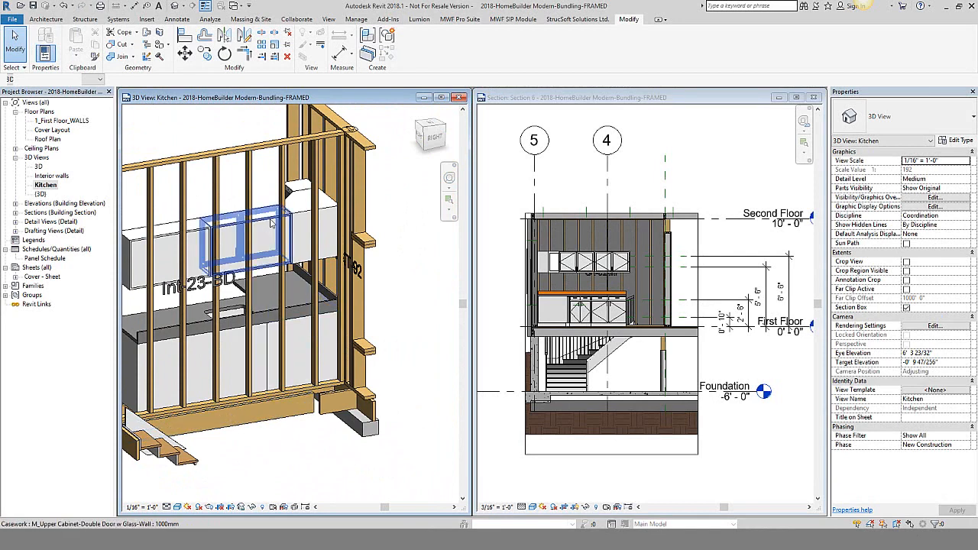
left_click(244, 237)
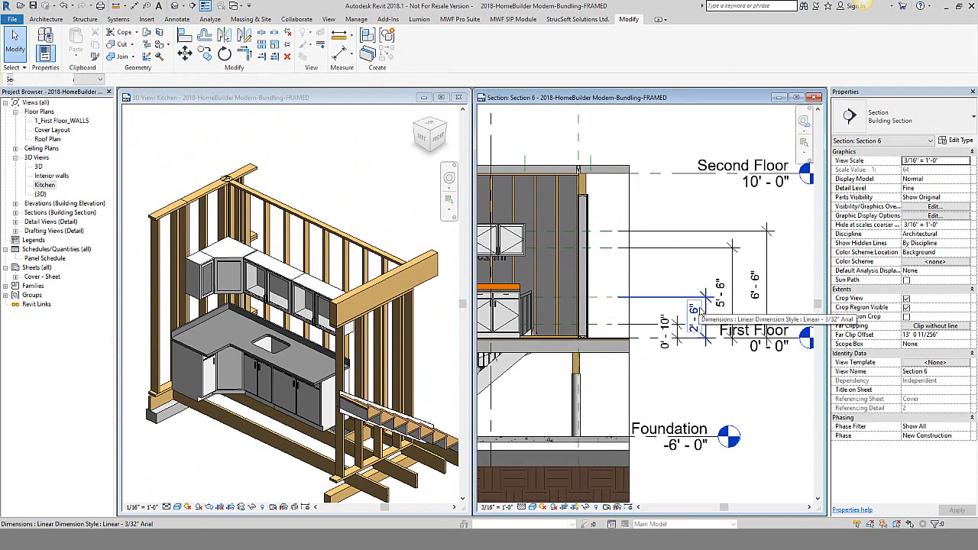
Step: Orbit behind the cabinets and select wall panel Int-23-BD to view its framing features
left_click(687, 444)
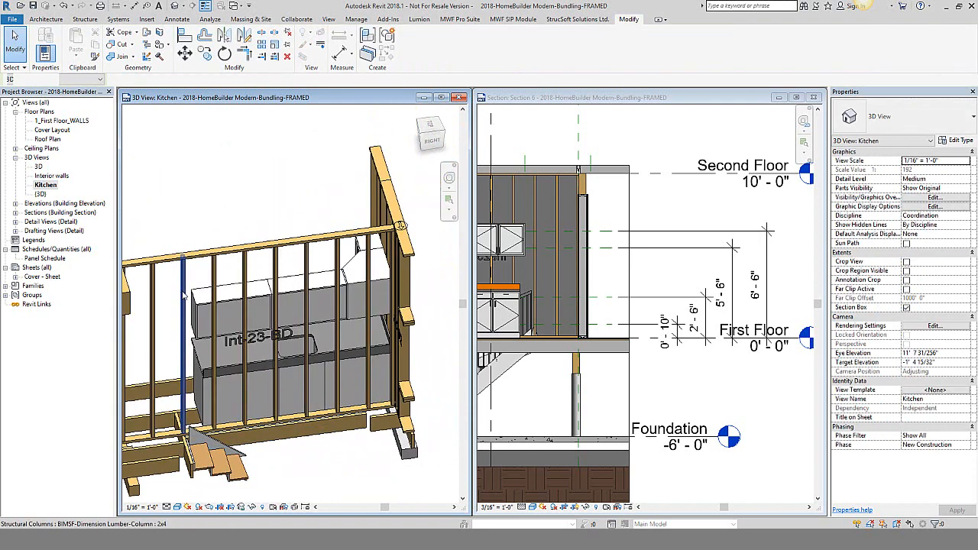
left_click(183, 290)
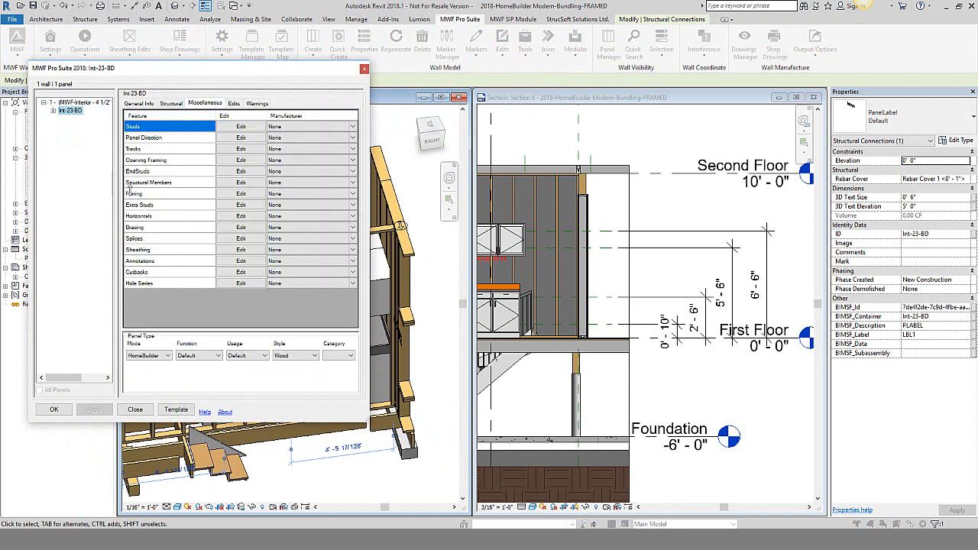
Step: Pick the Horizontals feature in the Miscellaneous list and edit it
left_click(153, 216)
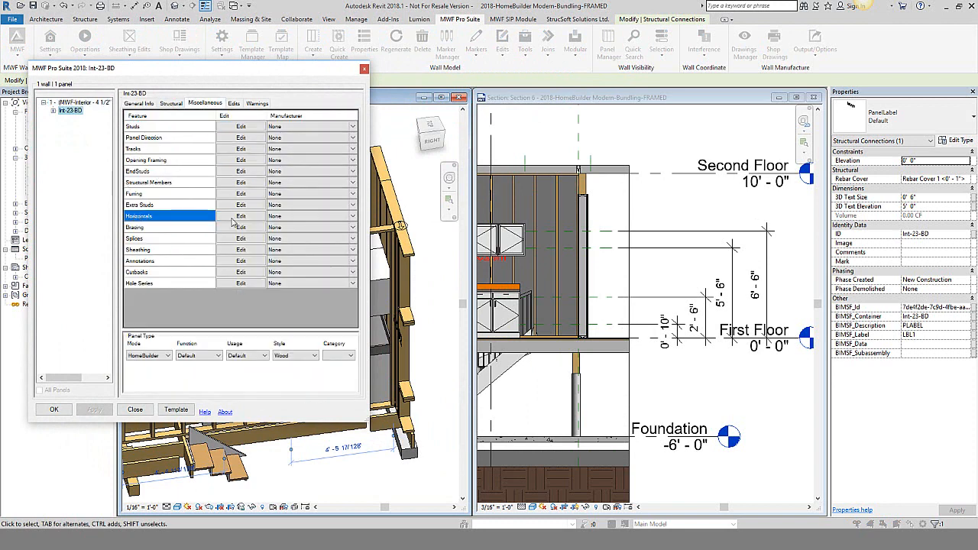
left_click(241, 215)
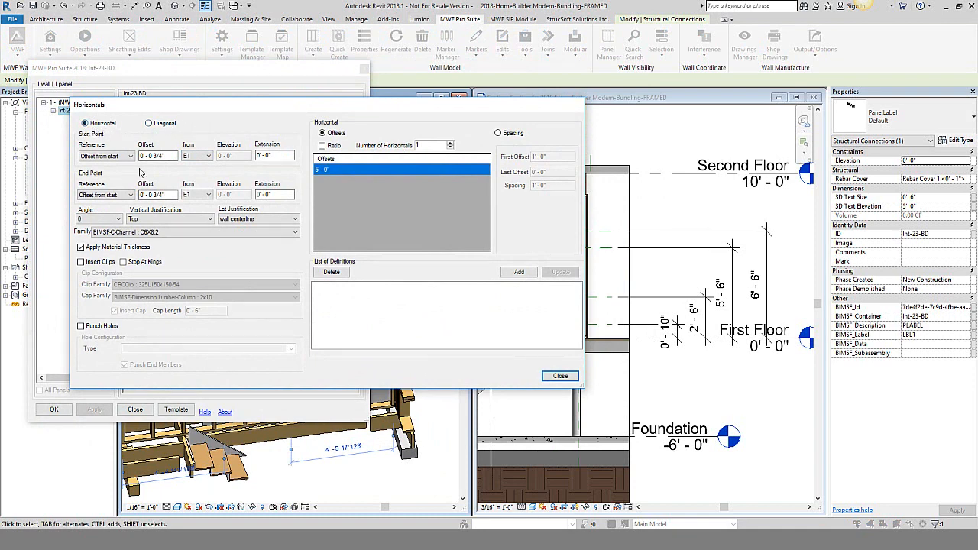
Step: Make the horizontal a 2x6 at 90°, S2 2'-8" to E2 11'-8 1/2", exterior structural face
left_click(205, 155)
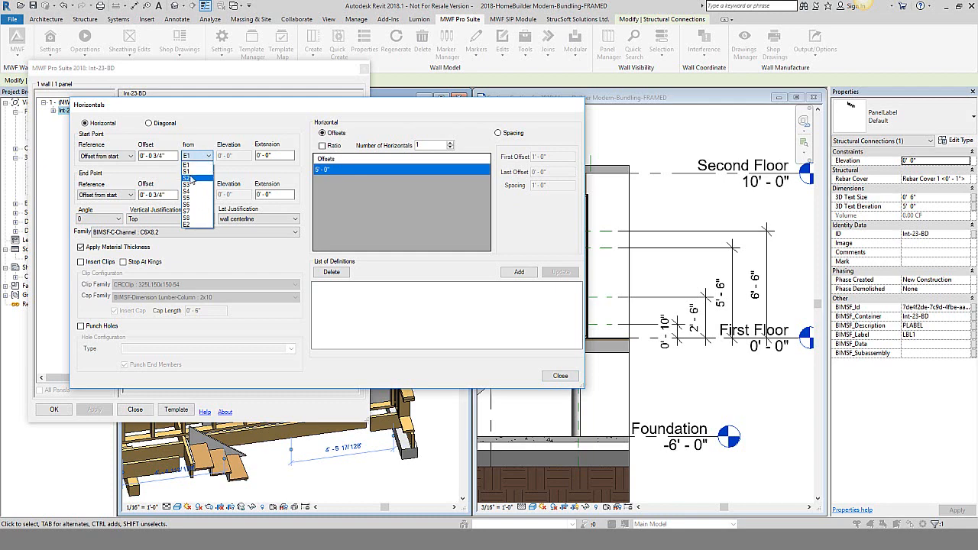
left_click(191, 179)
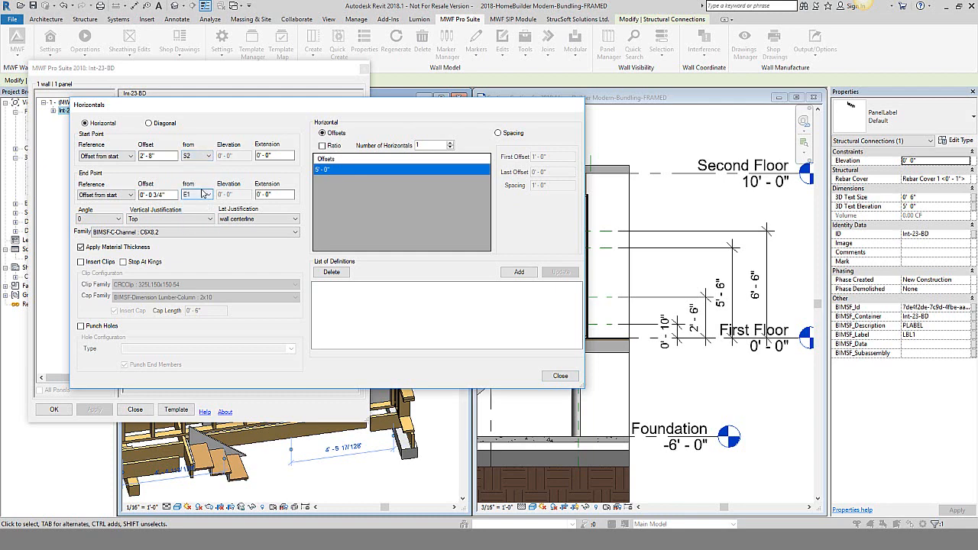
left_click(206, 195)
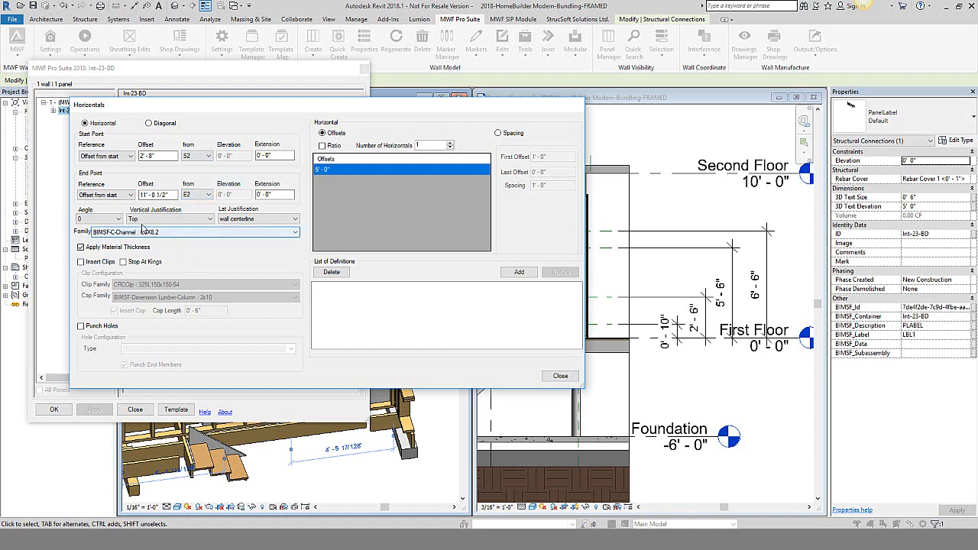
left_click(281, 231)
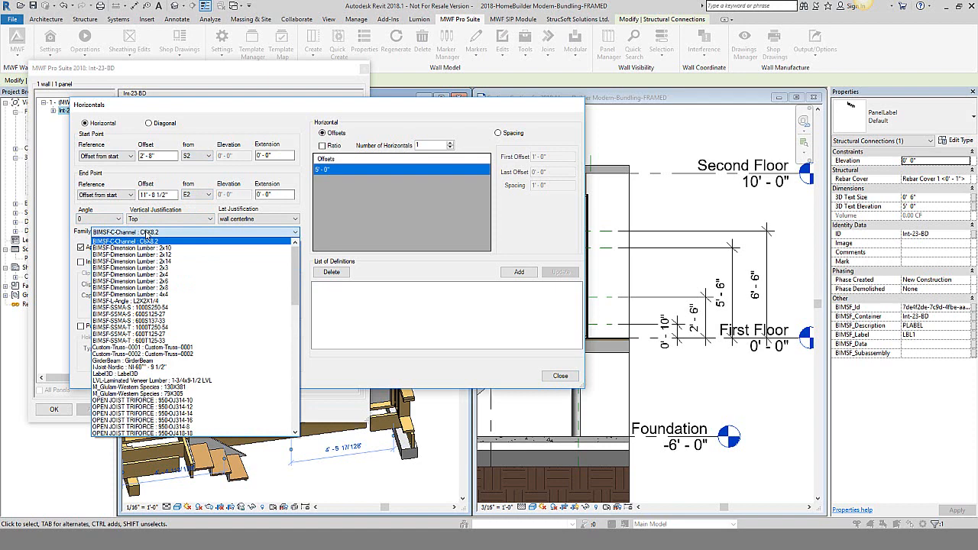
left_click(152, 287)
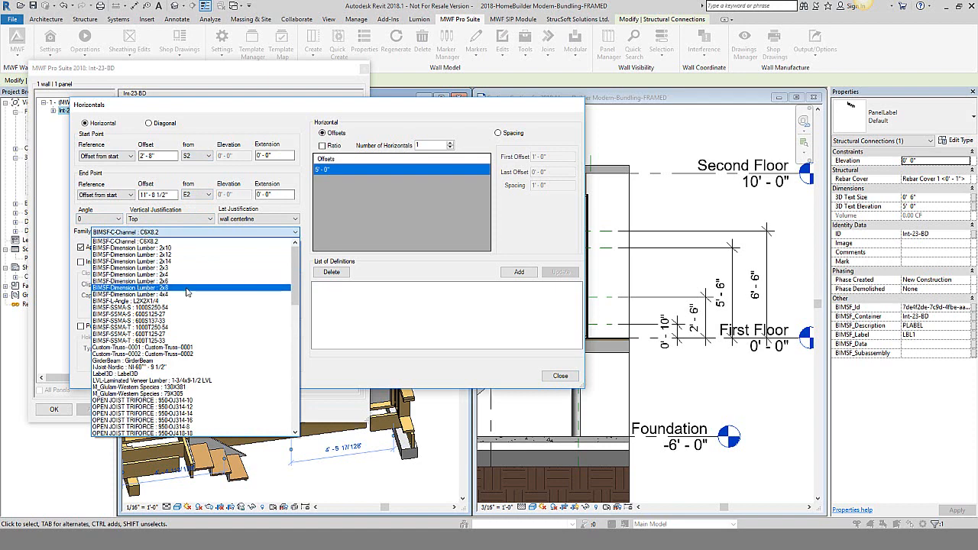
left_click(134, 287)
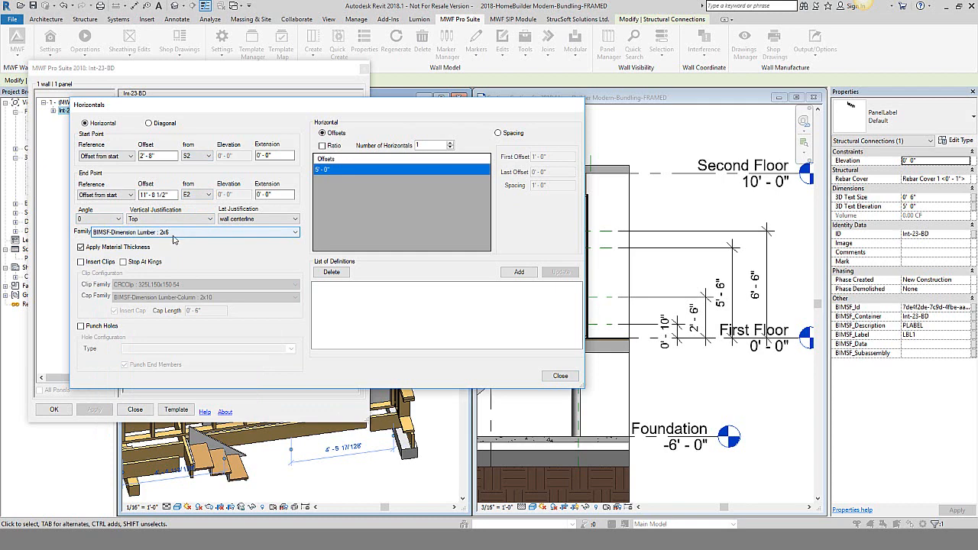
left_click(117, 220)
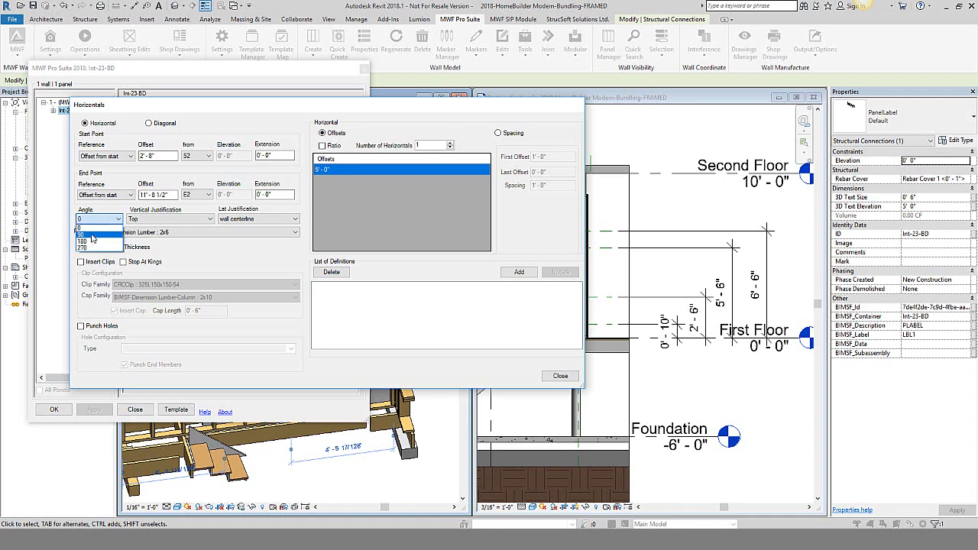
left_click(84, 233)
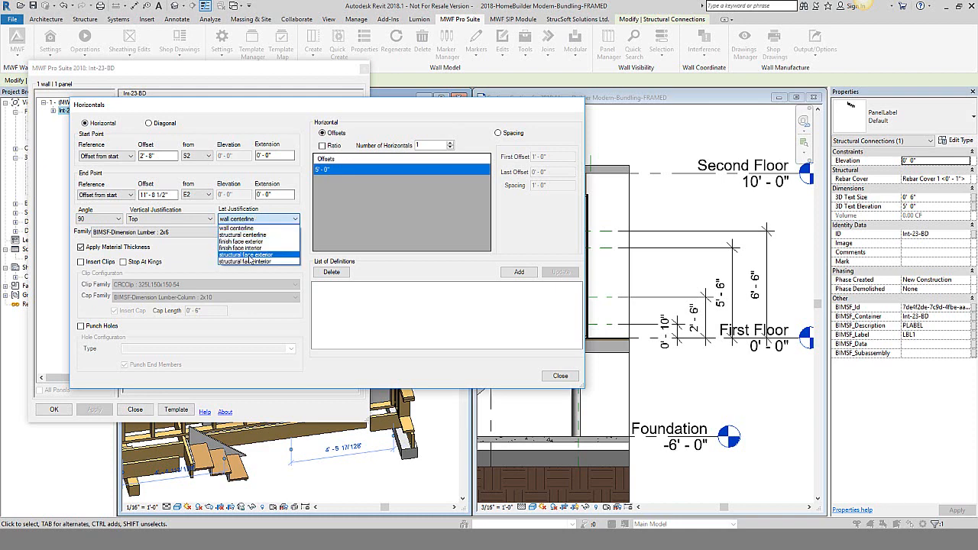
left_click(243, 254)
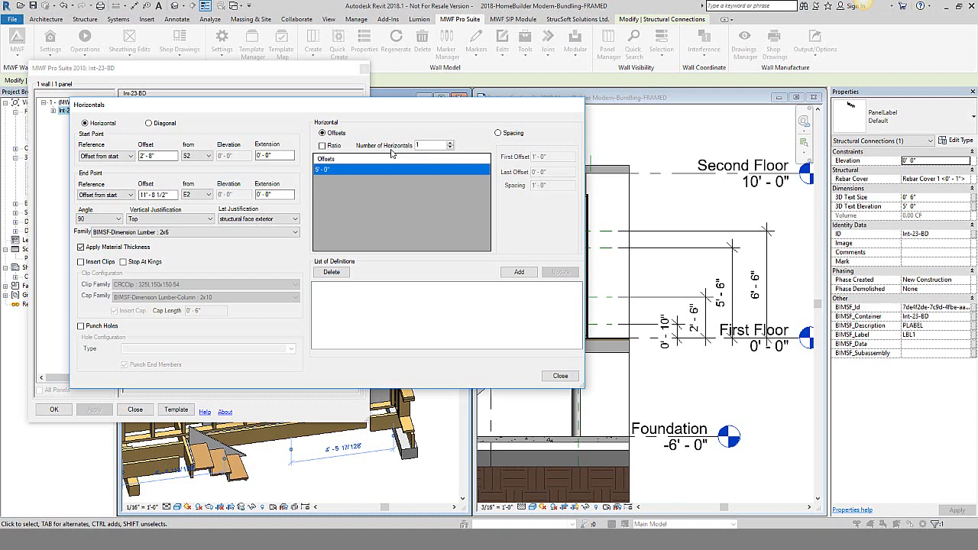
mouse_move(613, 328)
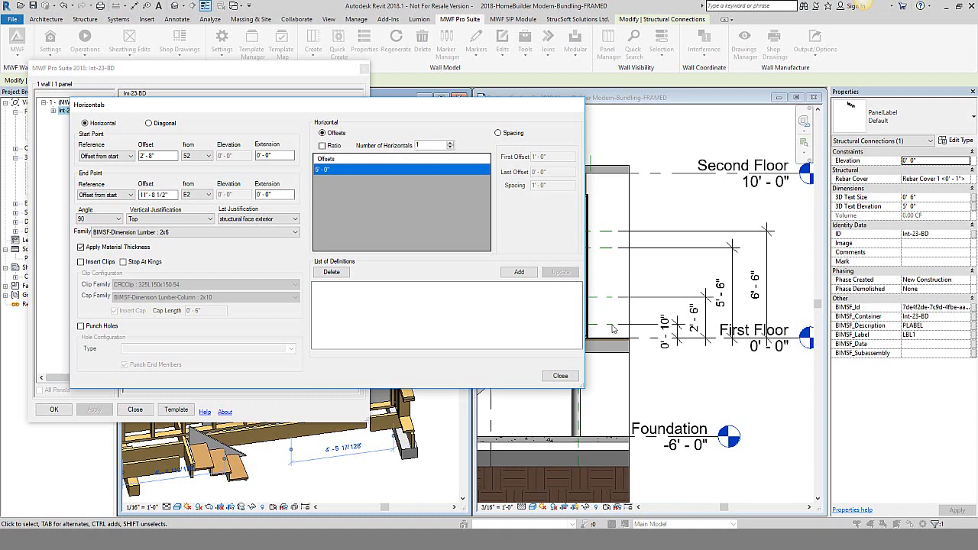
mouse_move(452, 148)
type("10'")
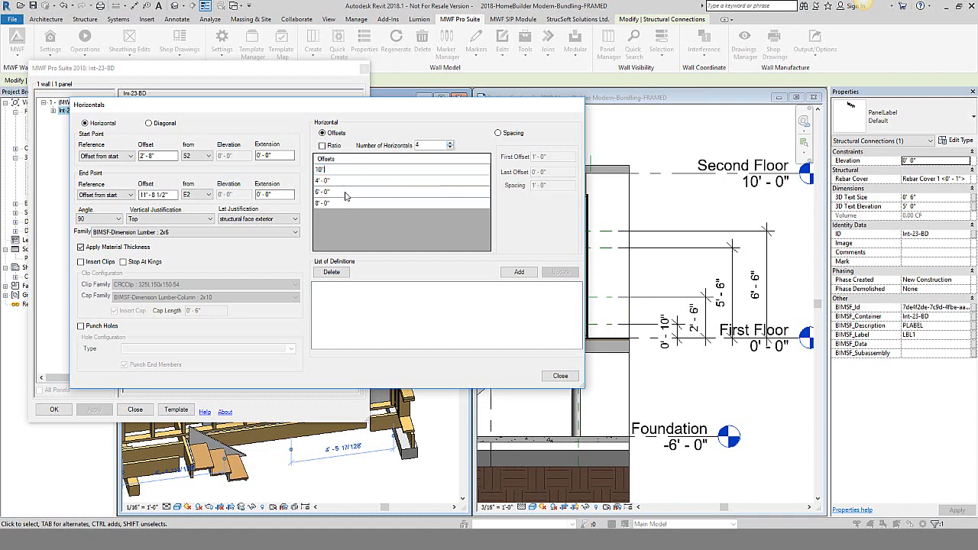
Step: Edit the horizontal backing offsets to 2'-6", 5'-6" and 6'-6"
left_click(355, 182)
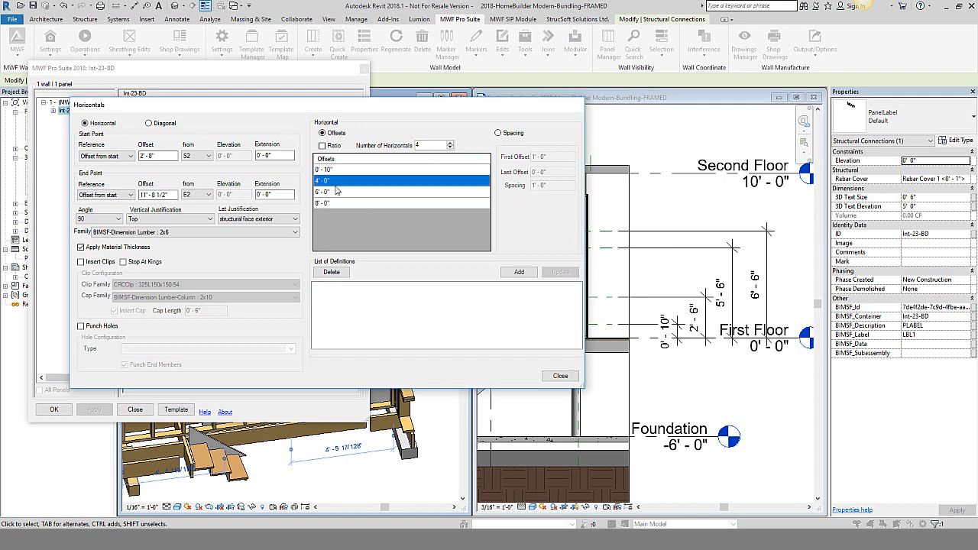
type("2.5")
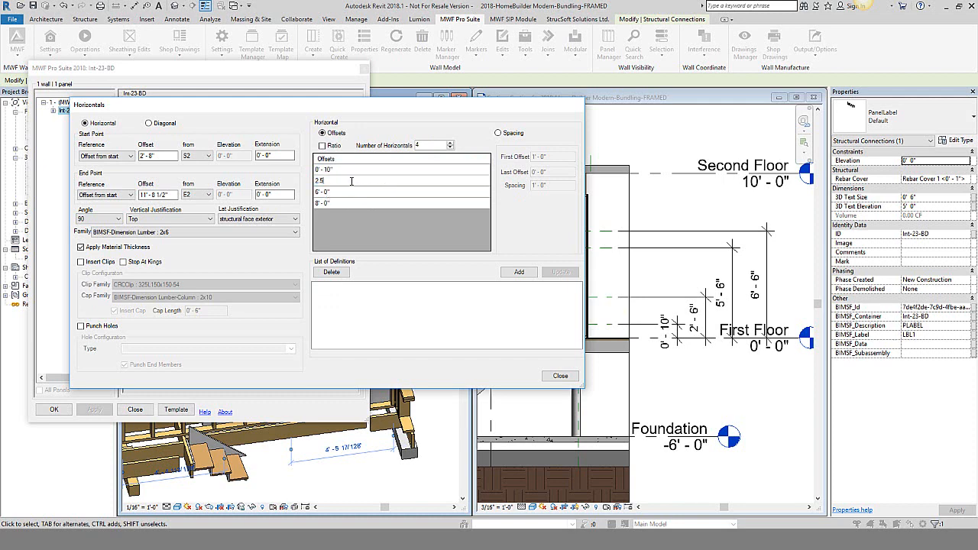
left_click(337, 191)
type("5.5")
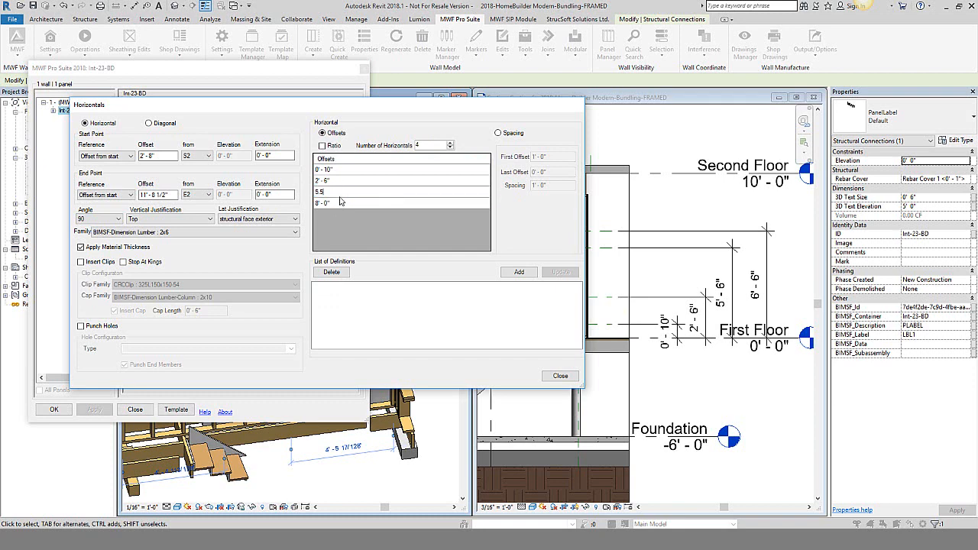
left_click(322, 203)
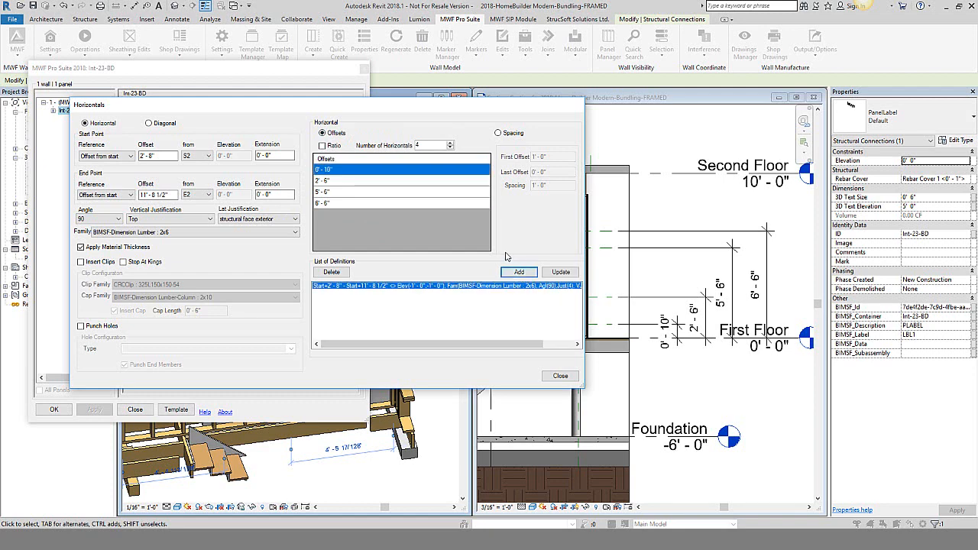
Step: Close the Horizontals settings and apply the four-member backing to Int-23-BD
left_click(560, 376)
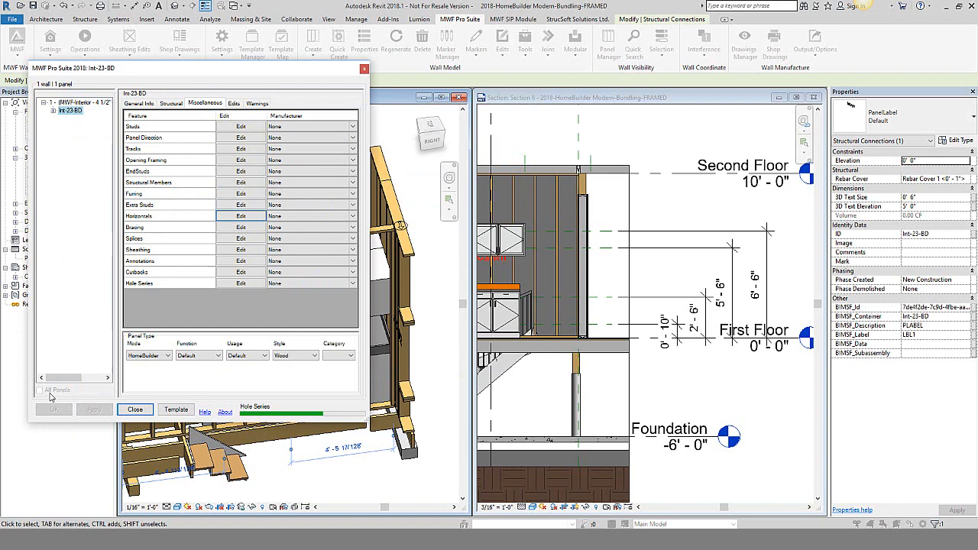
left_click(135, 410)
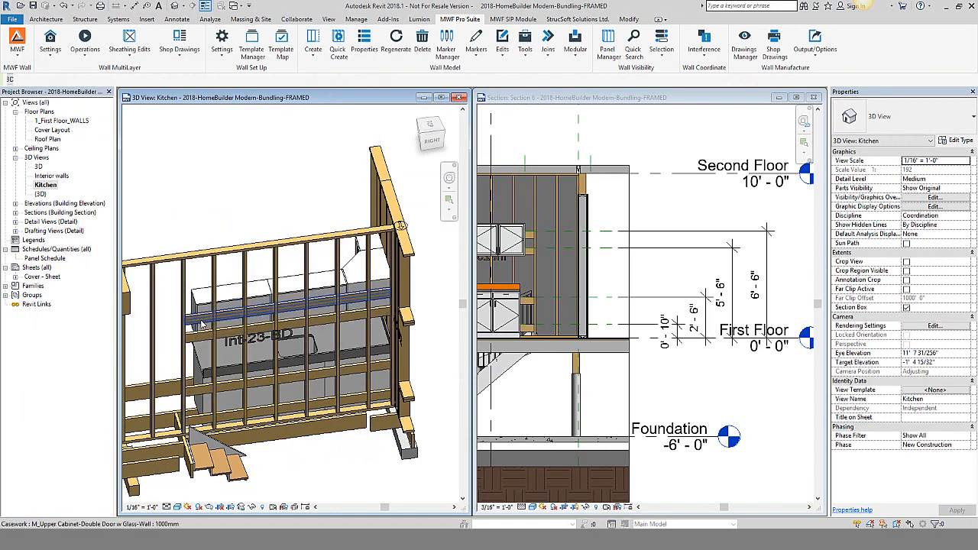
left_click(306, 315)
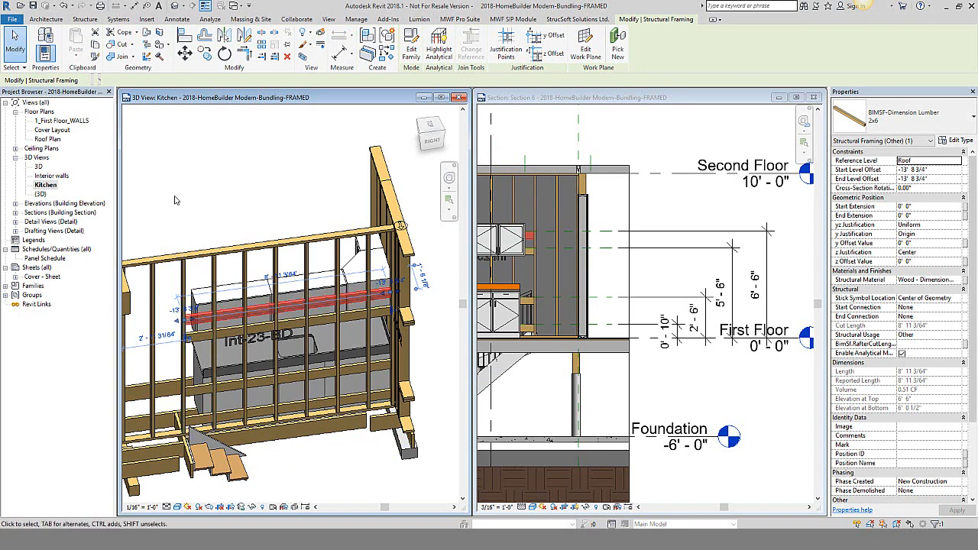
mouse_move(225, 206)
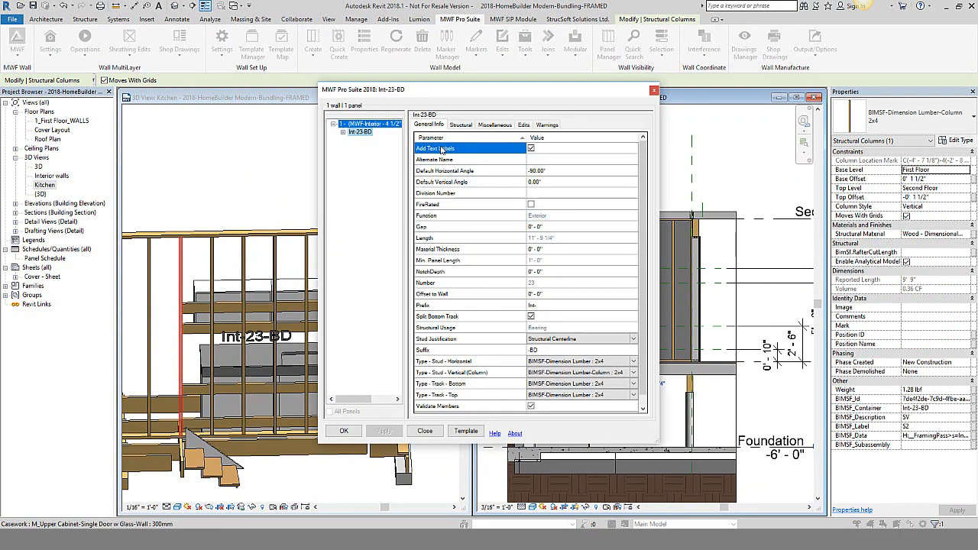
Step: Set the Horizontals backing vertical justification to Center and save the definition
left_click(494, 125)
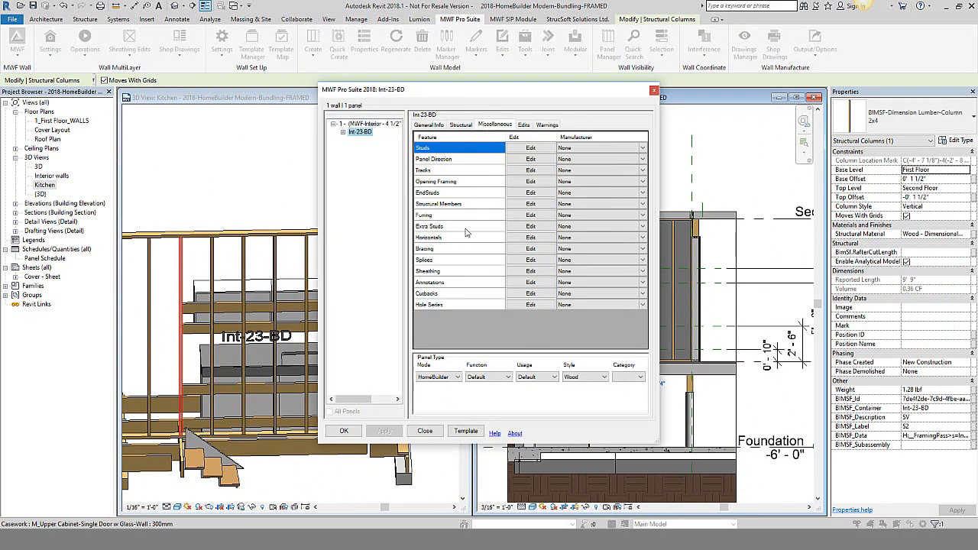
left_click(530, 236)
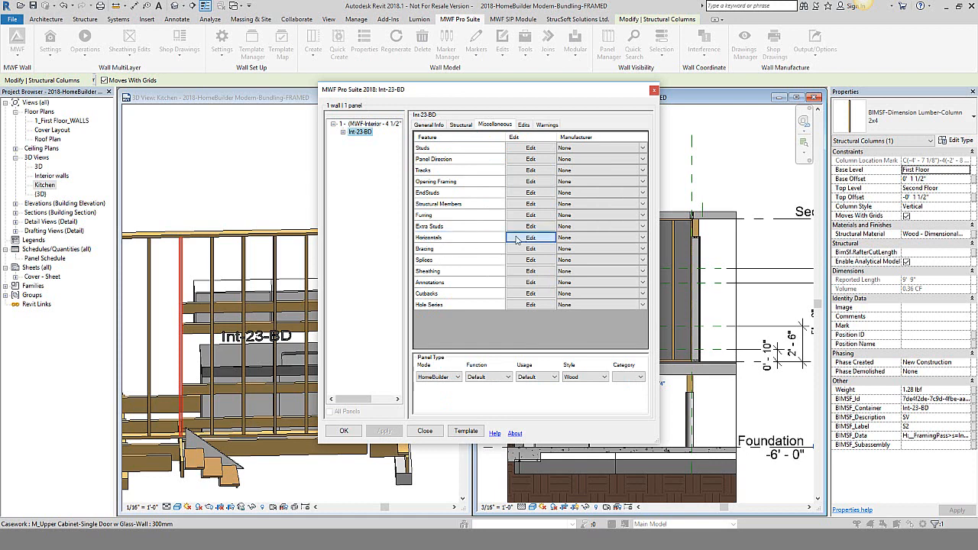
left_click(530, 238)
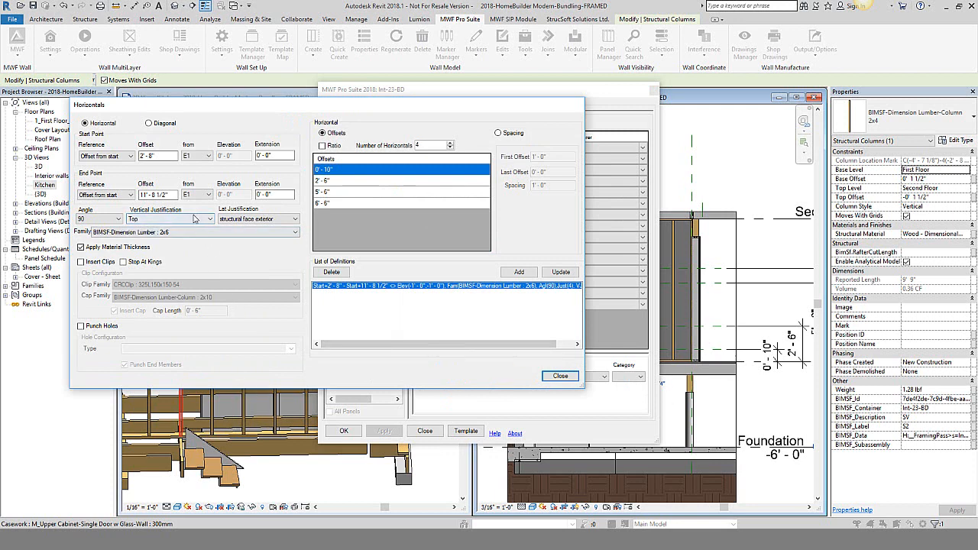
left_click(170, 218)
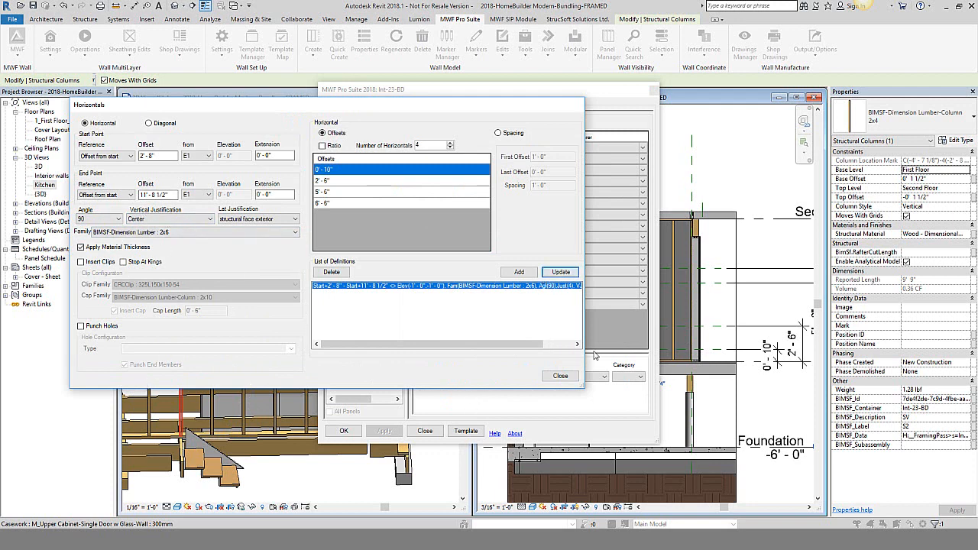
left_click(560, 376)
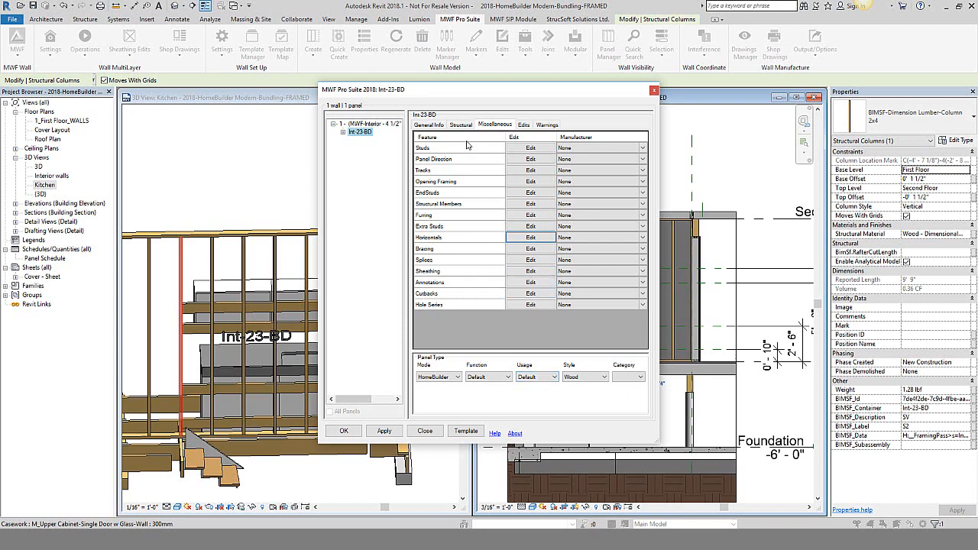
Step: Enable Split Horizontal Studs in the Structural parameters and regenerate the framing
left_click(461, 124)
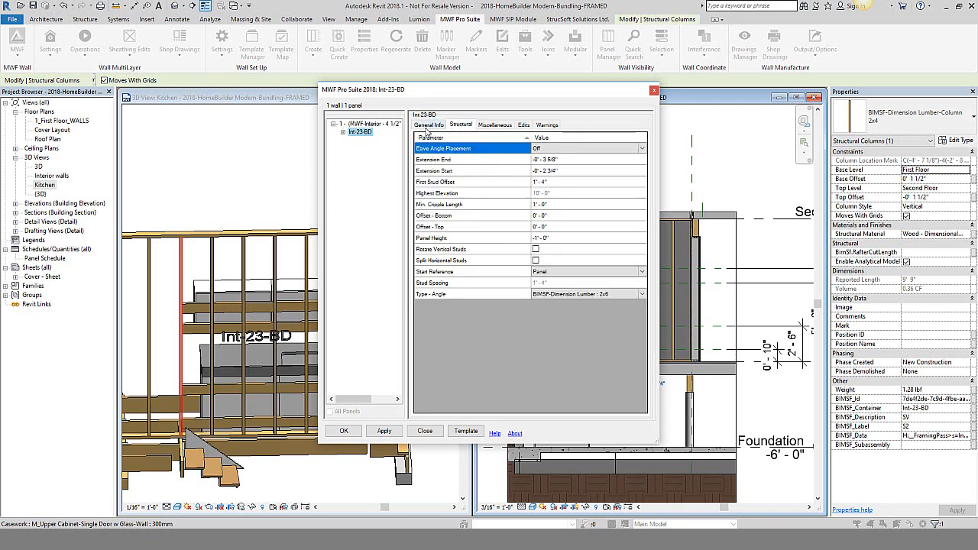
mouse_move(464, 262)
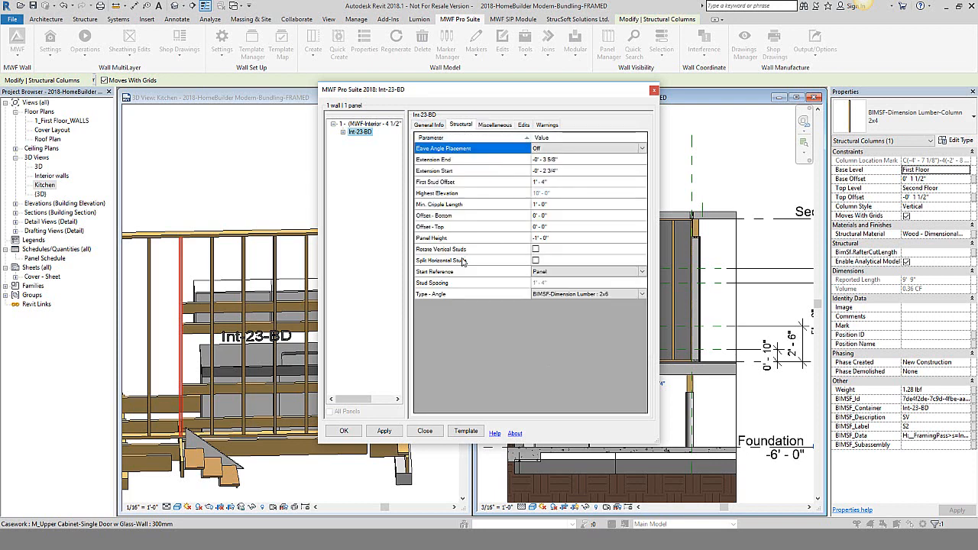
left_click(452, 261)
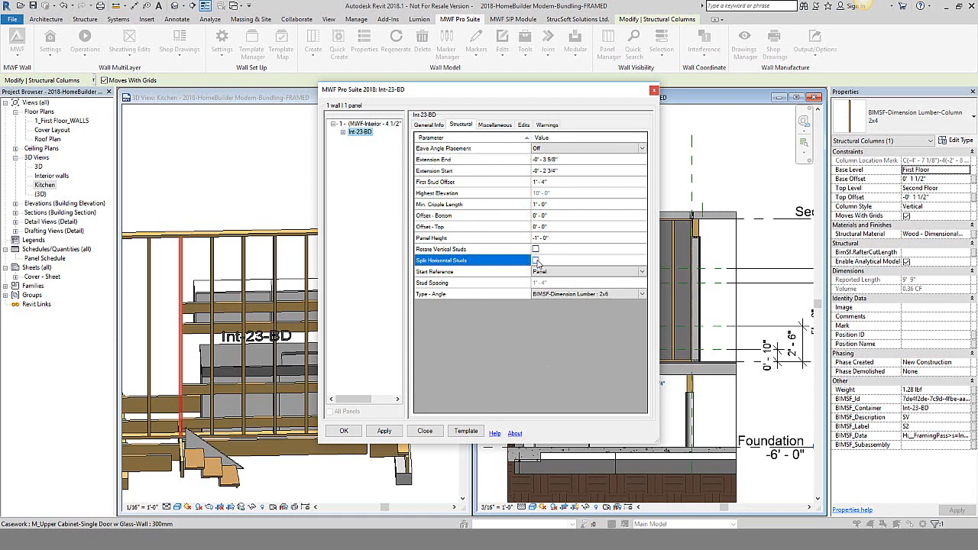
left_click(535, 260)
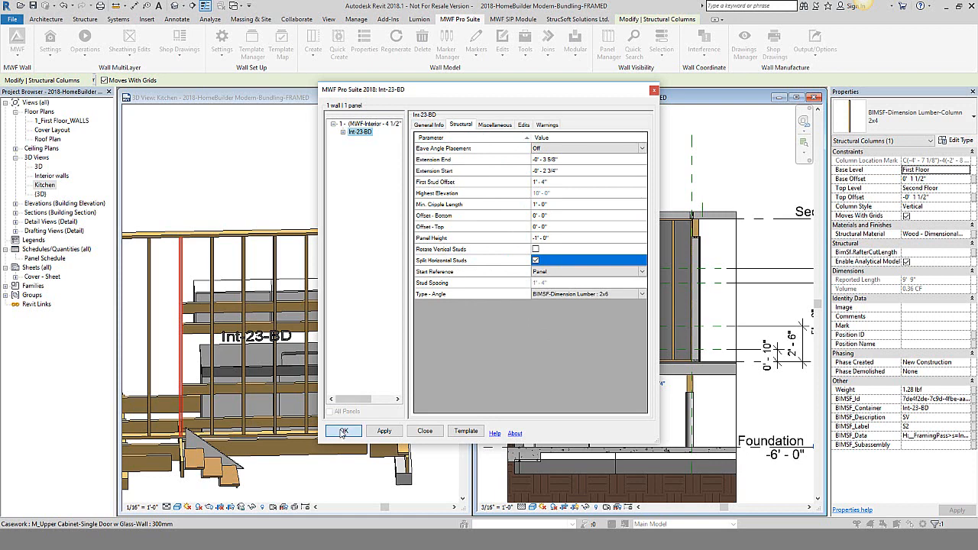
left_click(343, 431)
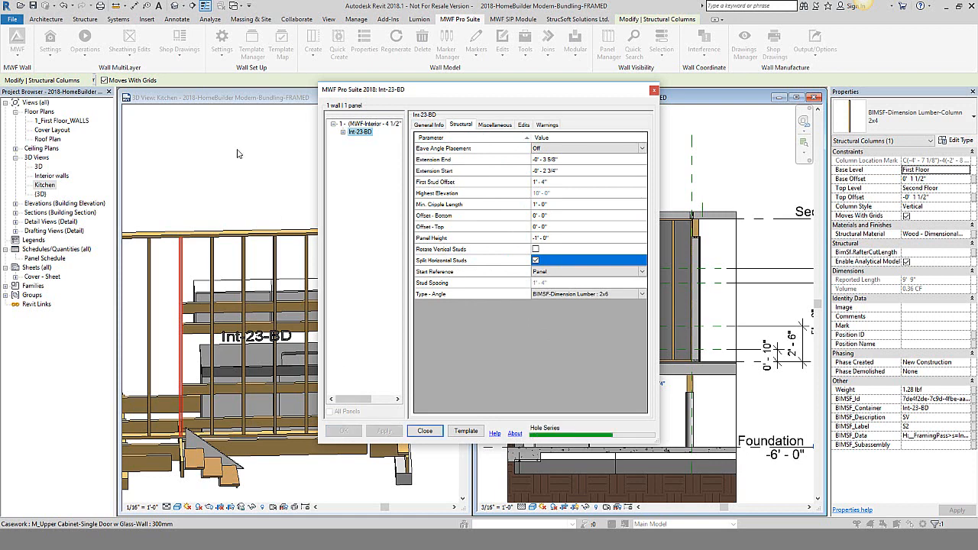
left_click(425, 430)
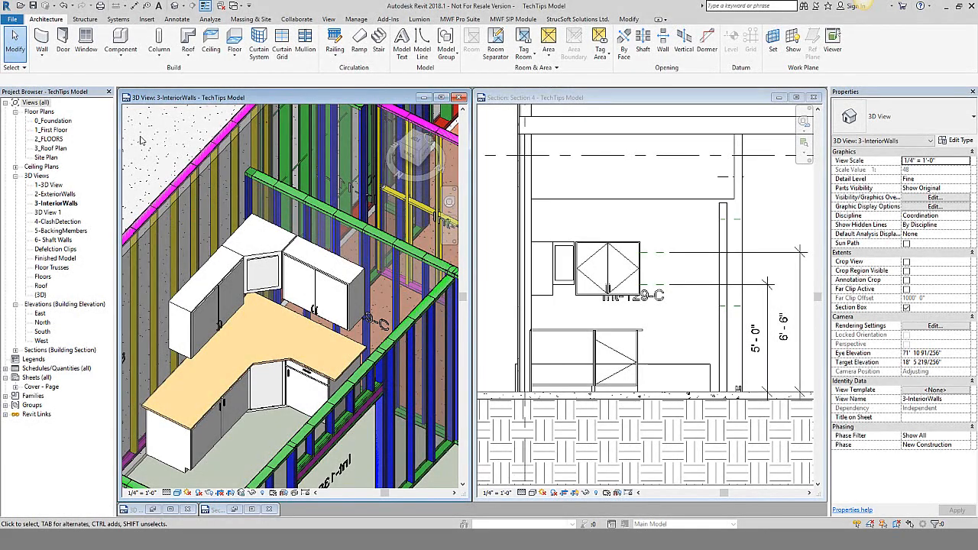
Step: Select a steel stud of wall Int-129-C and open its MWF Pro Suite properties
left_click(325, 275)
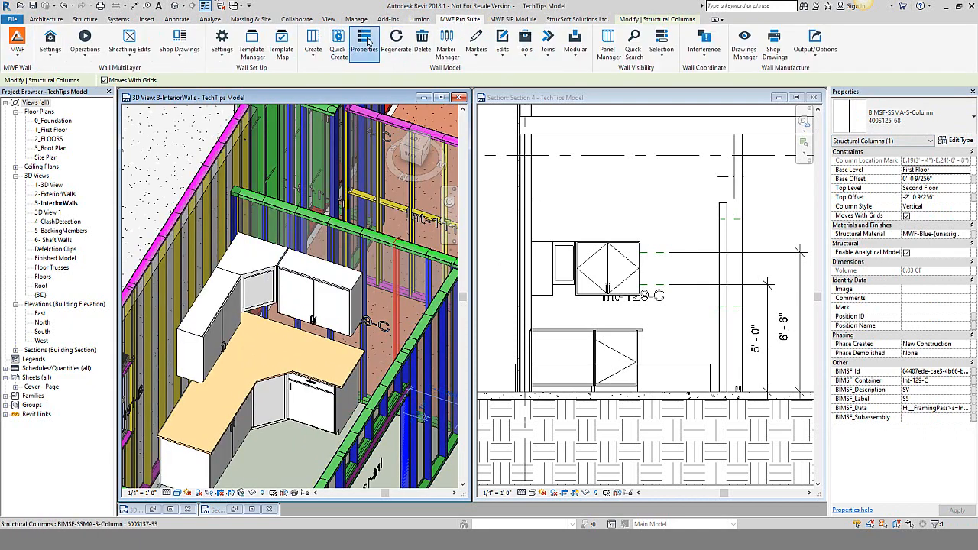
left_click(363, 42)
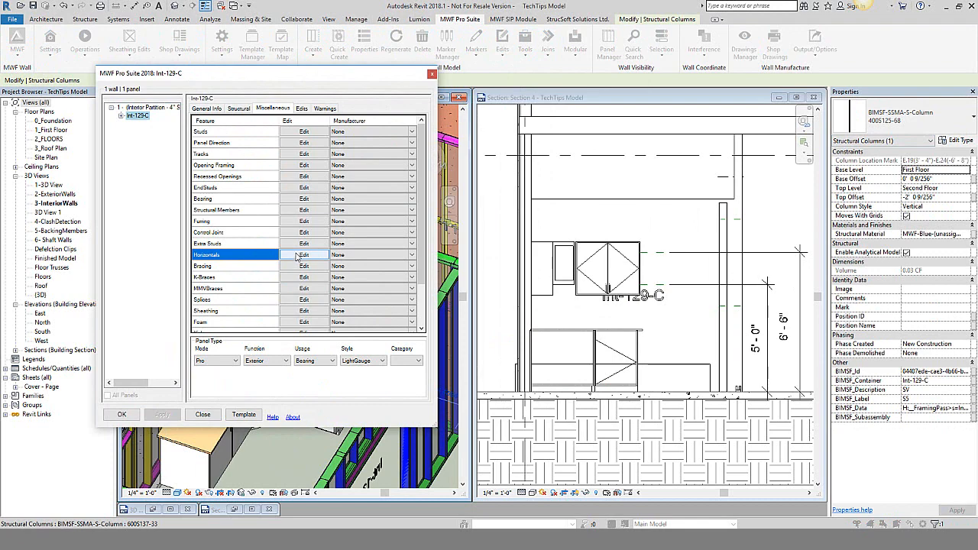
Step: Edit Int-129-C's horizontals to end 6'-8" from S5, centered, and browse member families
left_click(303, 255)
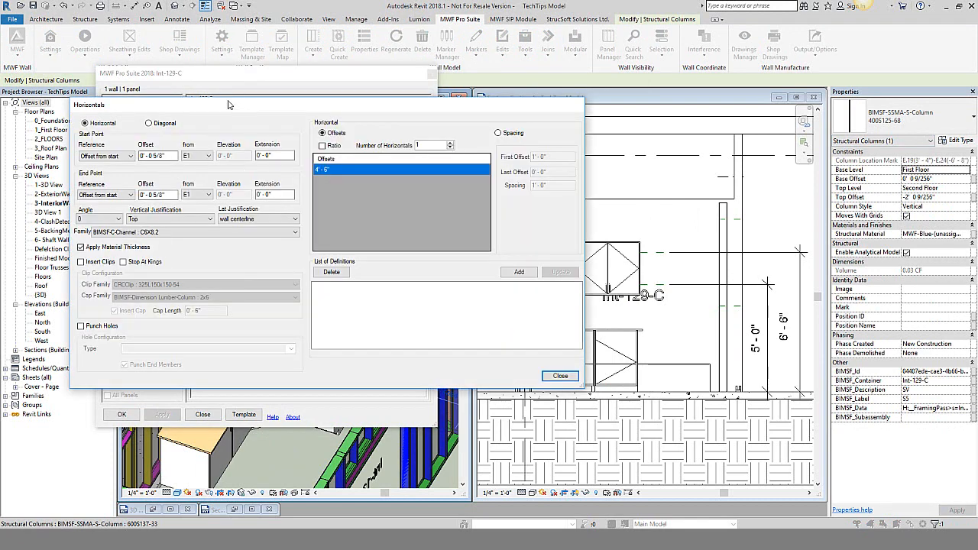
left_click_drag(229, 104, 210, 86)
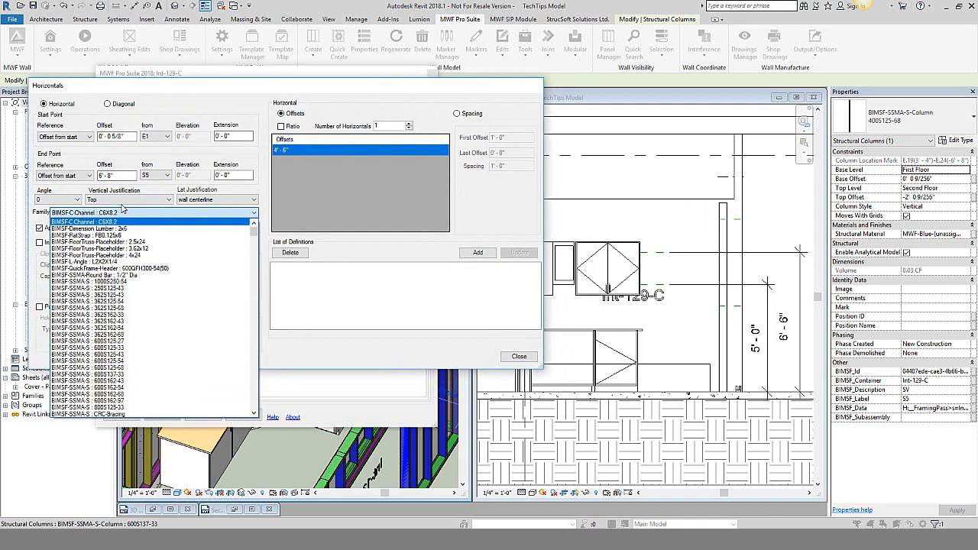
mouse_move(130, 212)
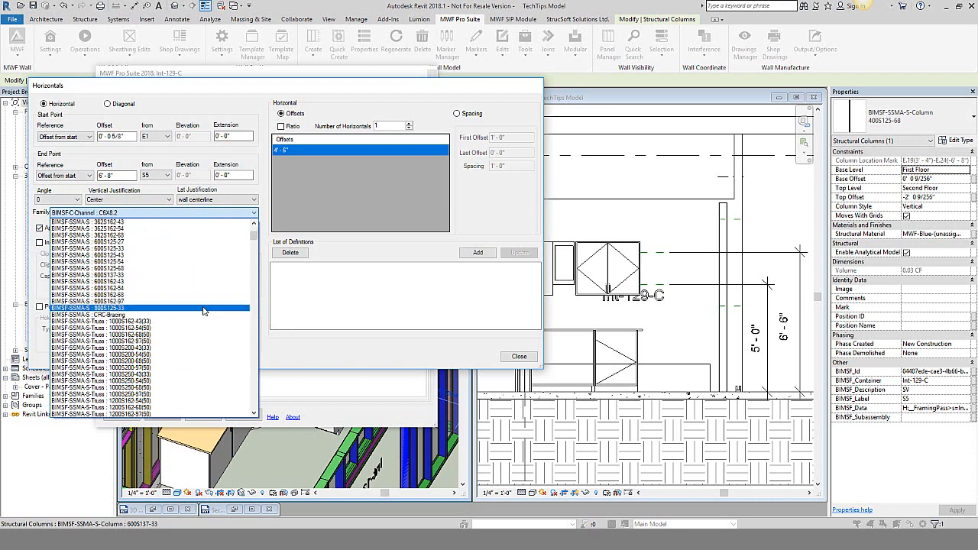
scroll("down", 3)
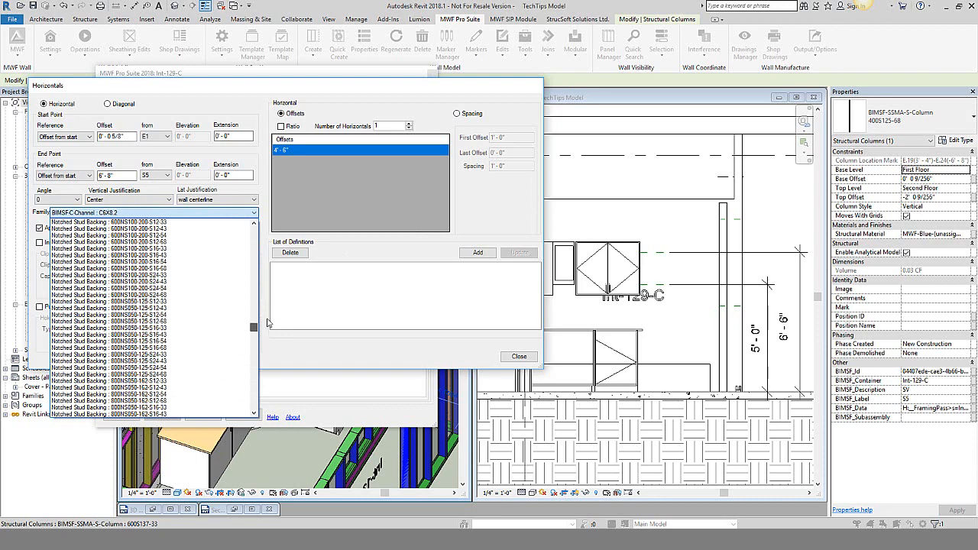
scroll("down", 3)
type("6.5")
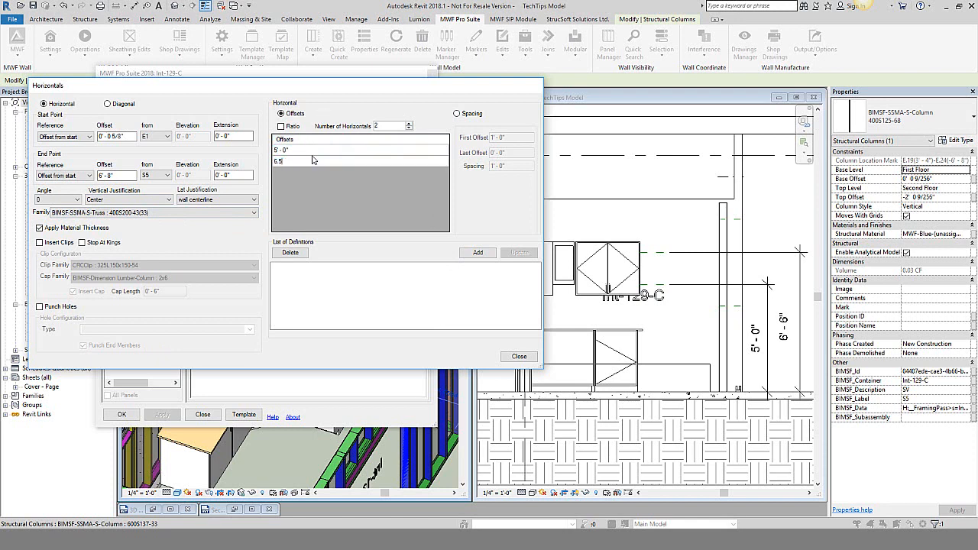
Step: Commit the second 6'-6" backing offset and add the two-member 400S200-43(33) definition
left_click(337, 161)
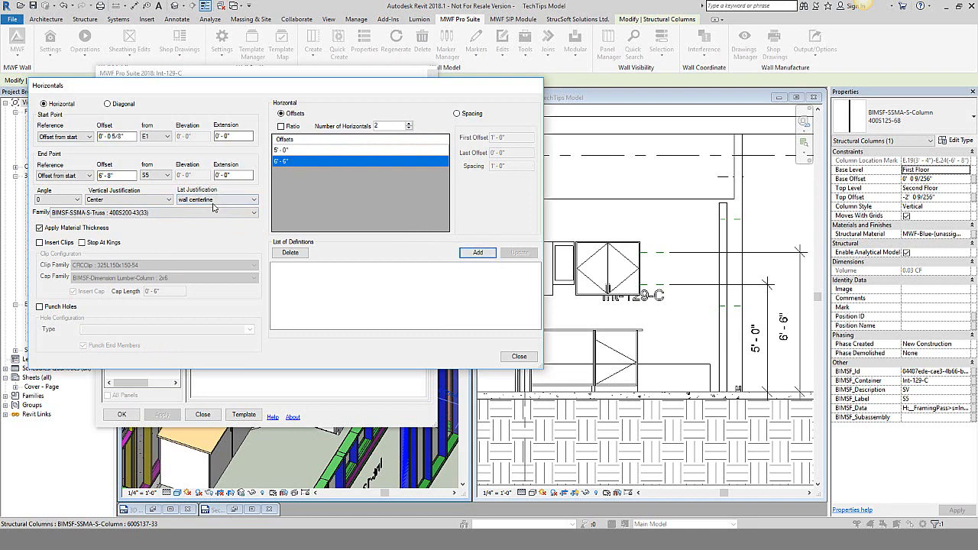
left_click(218, 200)
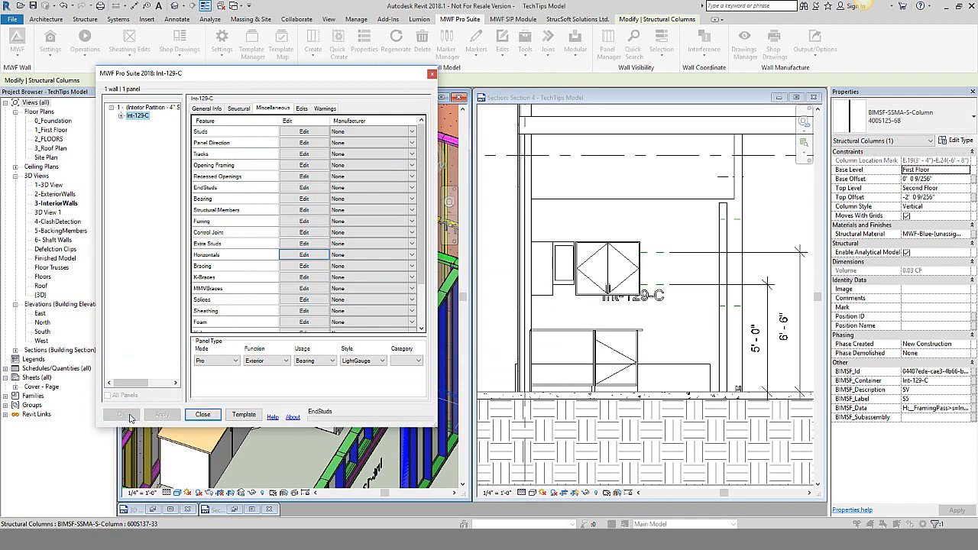
Step: Confirm the framing changes for Int-129-C and select the steel wall in the section view
left_click(203, 415)
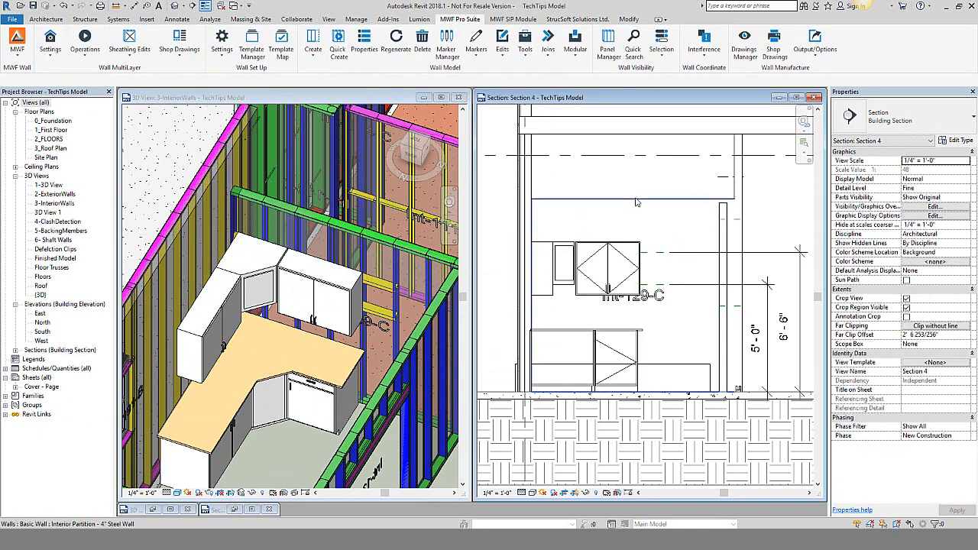
left_click(638, 201)
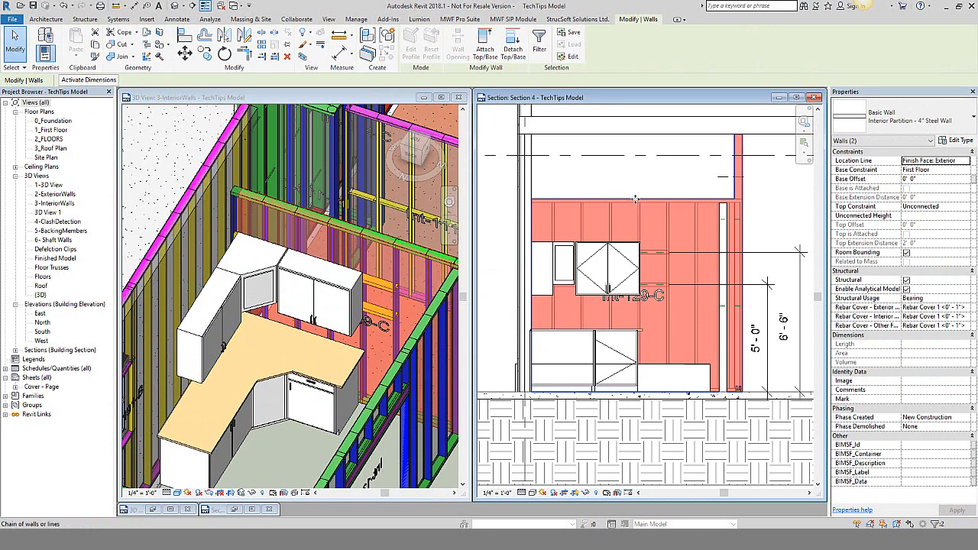